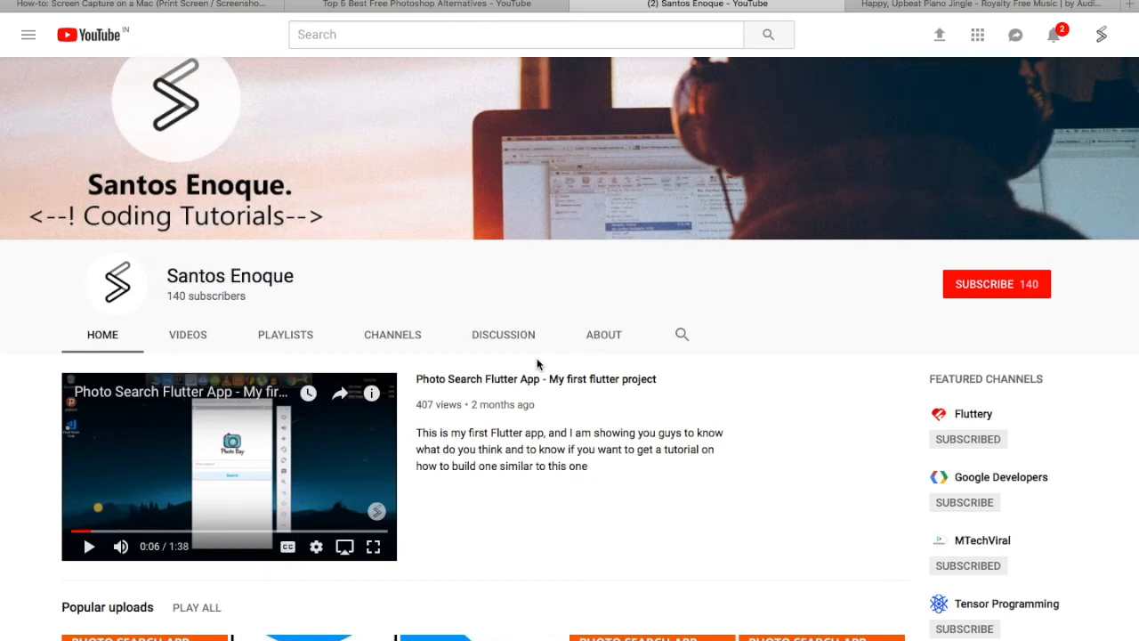
{"action": "mouse_move", "coordinate": [956, 281]}
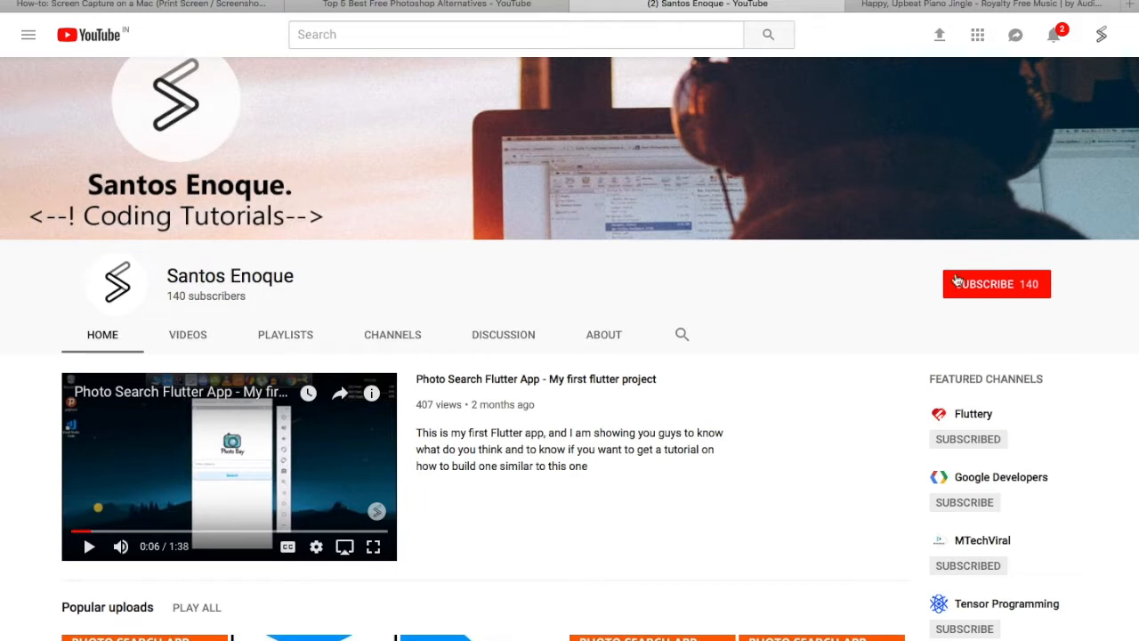
{"action": "mouse_move", "coordinate": [794, 500]}
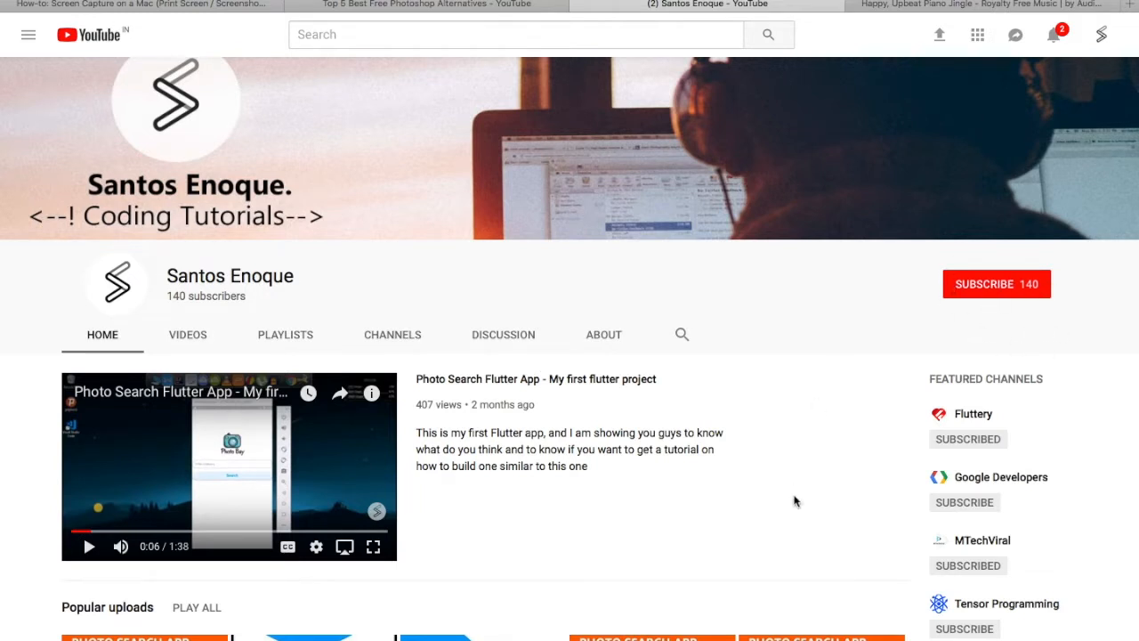
Scroll the fashapp home page down to reveal the Recent products grid with the skirt items.
{"action": "scroll", "scroll_direction": "down", "scroll_amount": 3}
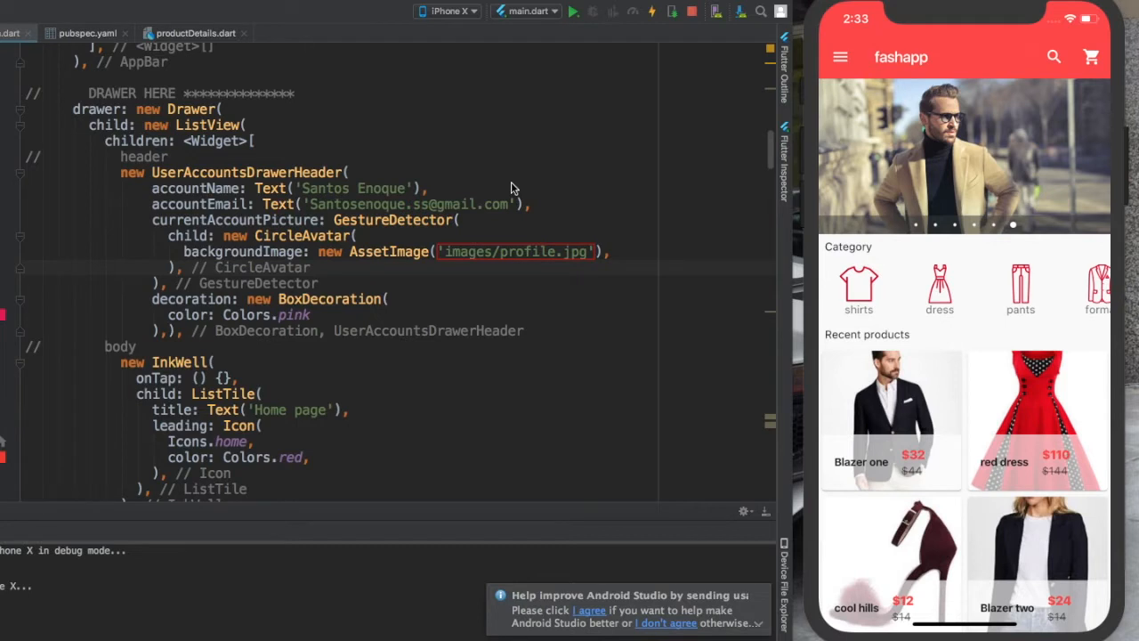
{"action": "mouse_move", "coordinate": [601, 192]}
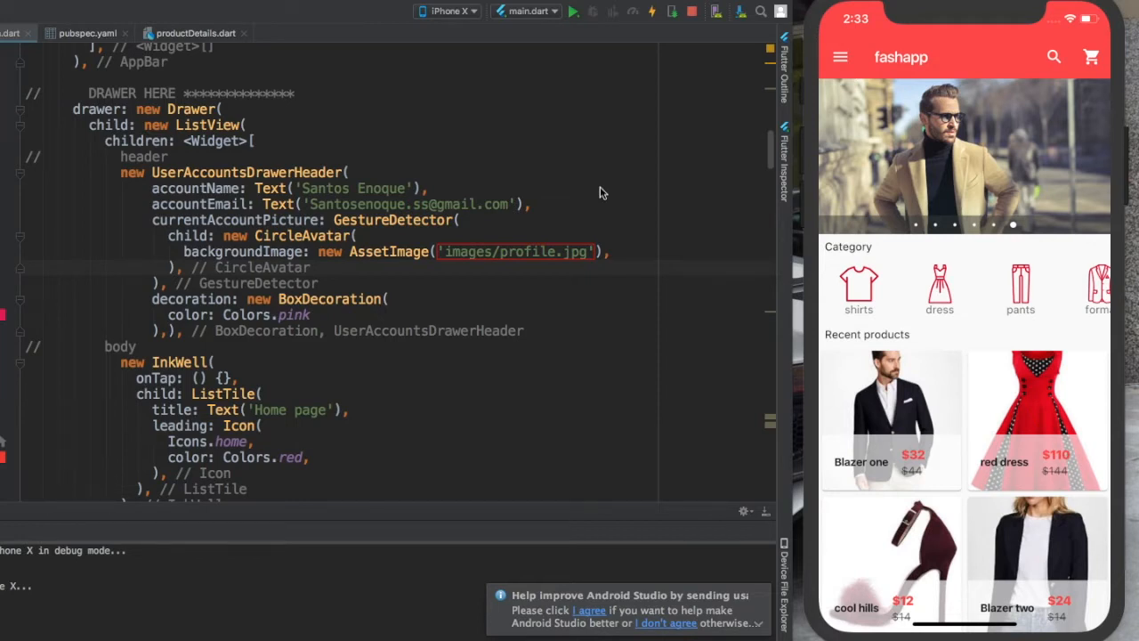
{"action": "mouse_move", "coordinate": [537, 249]}
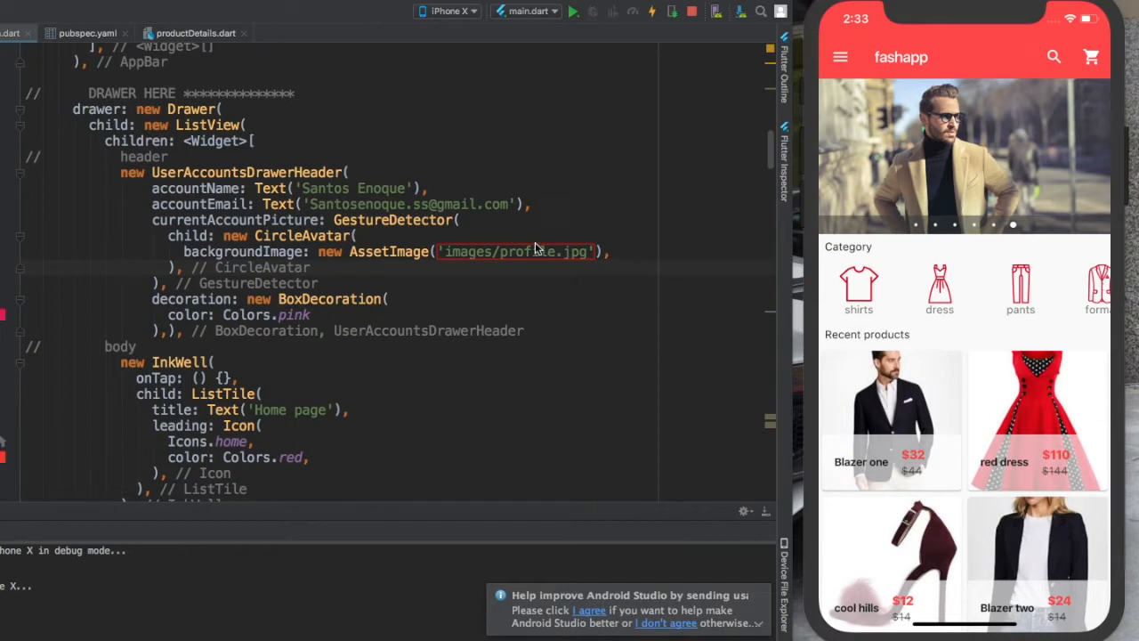
{"action": "mouse_move", "coordinate": [581, 253]}
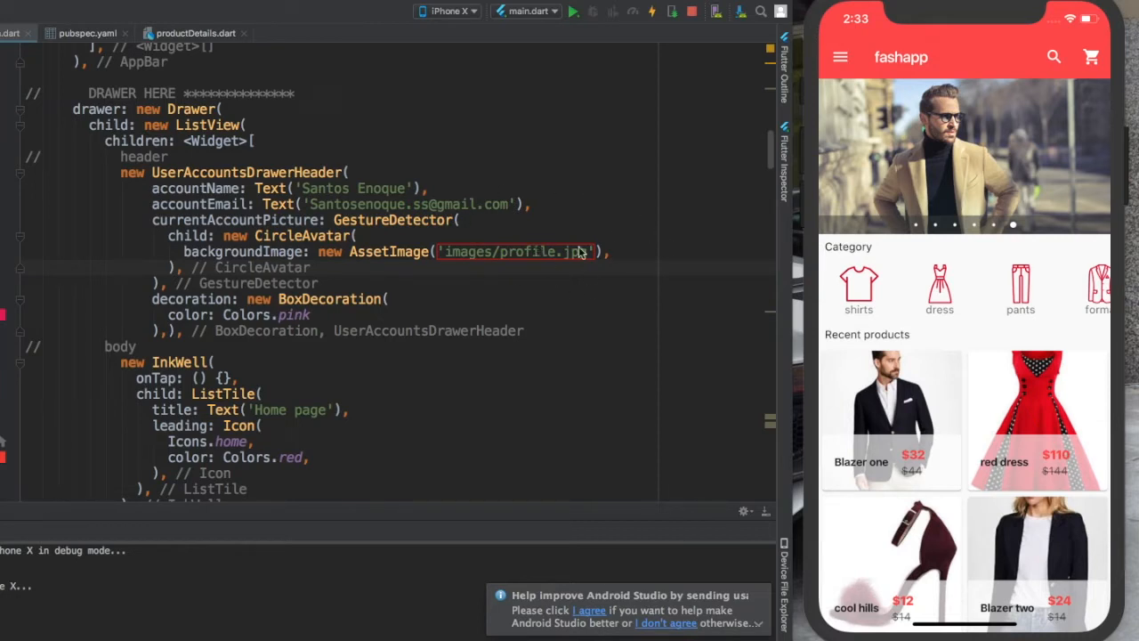
{"action": "mouse_move", "coordinate": [710, 270]}
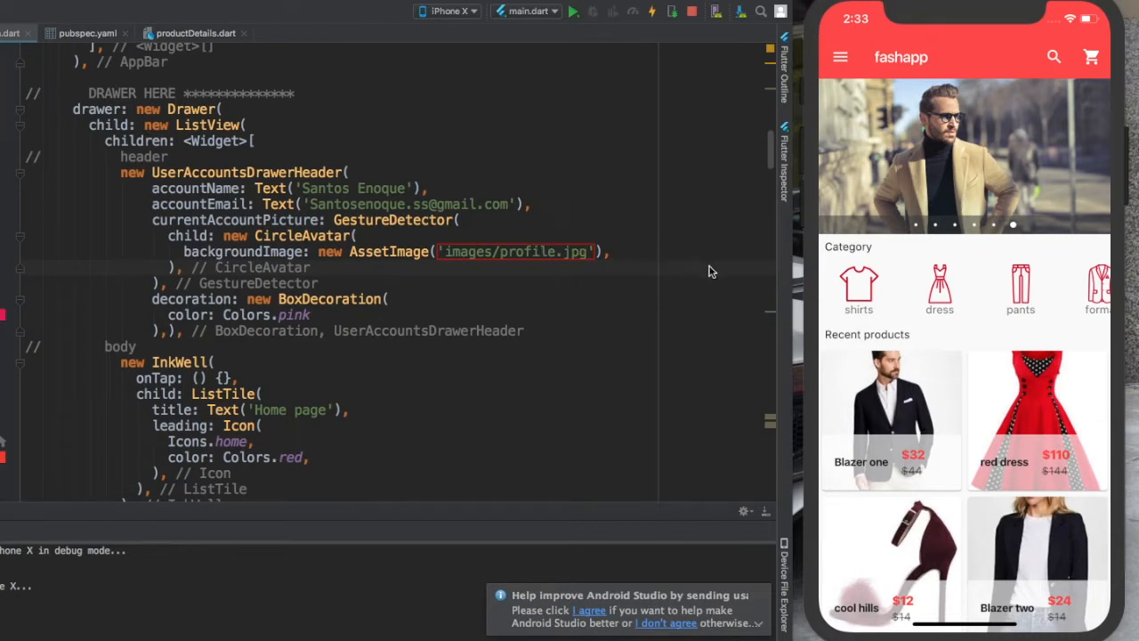
{"action": "mouse_move", "coordinate": [721, 283]}
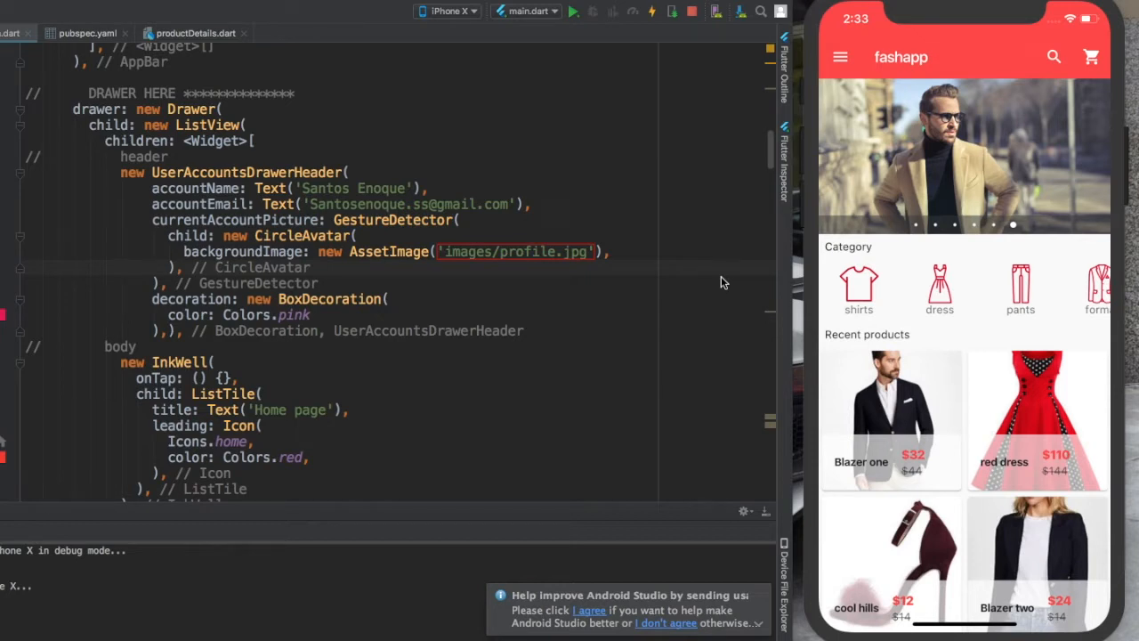
{"action": "mouse_move", "coordinate": [902, 413]}
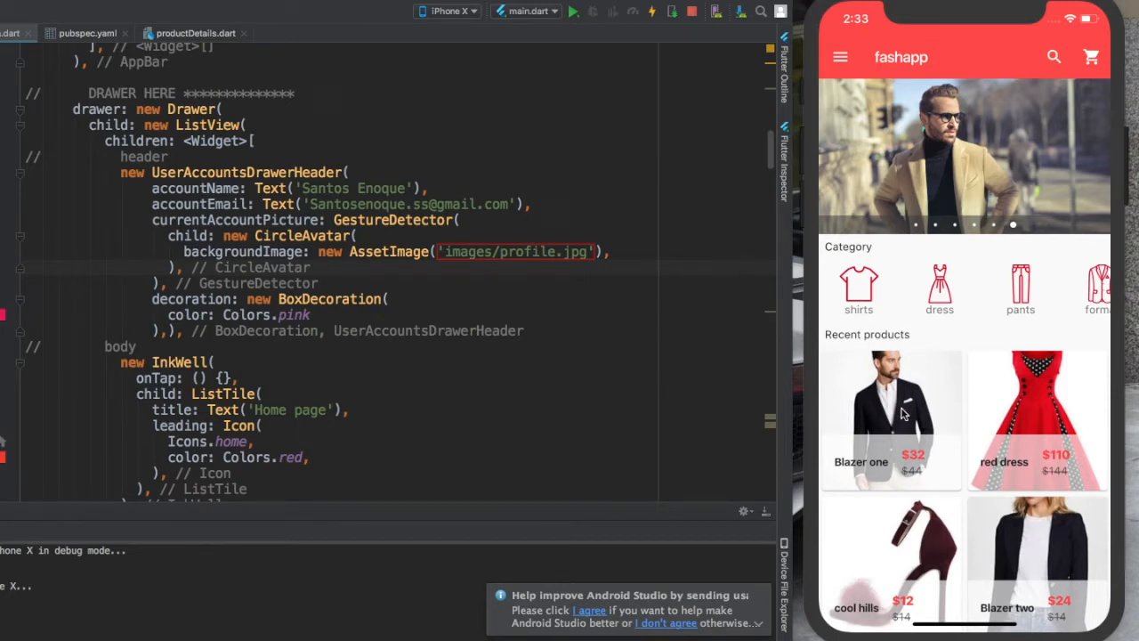
{"action": "scroll", "scroll_direction": "down", "scroll_amount": 3}
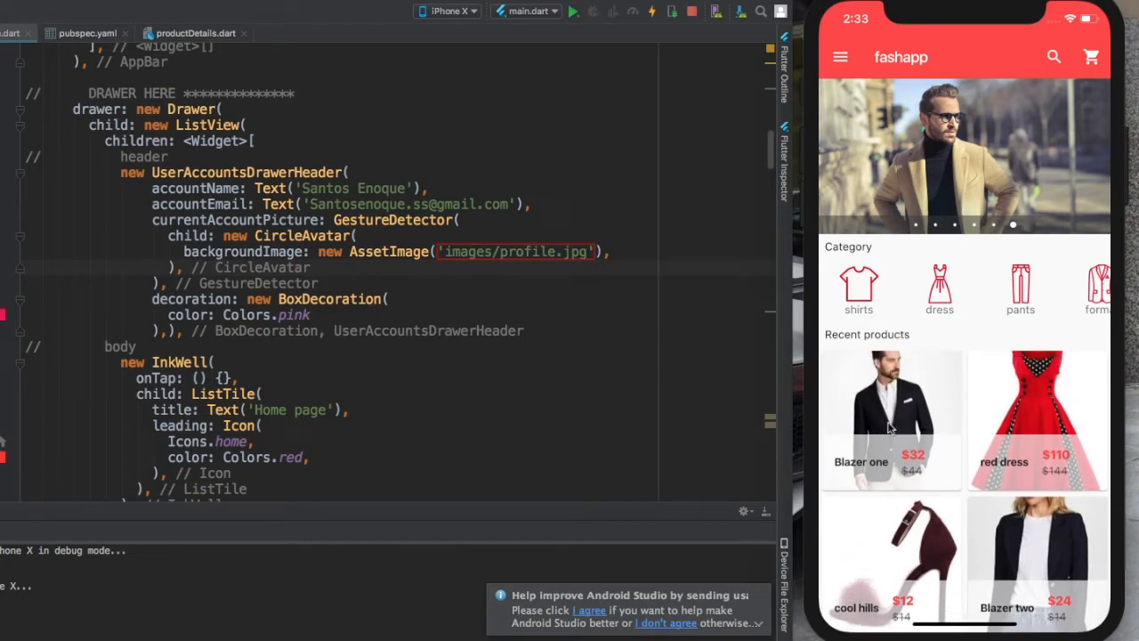
{"action": "mouse_move", "coordinate": [943, 145]}
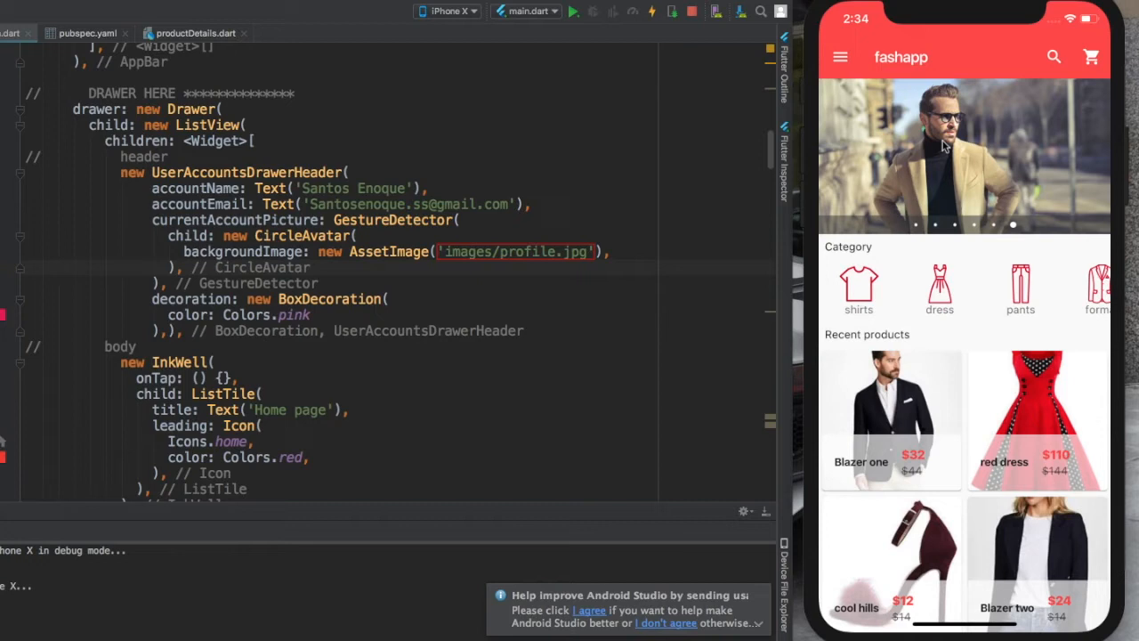
{"action": "mouse_move", "coordinate": [982, 231]}
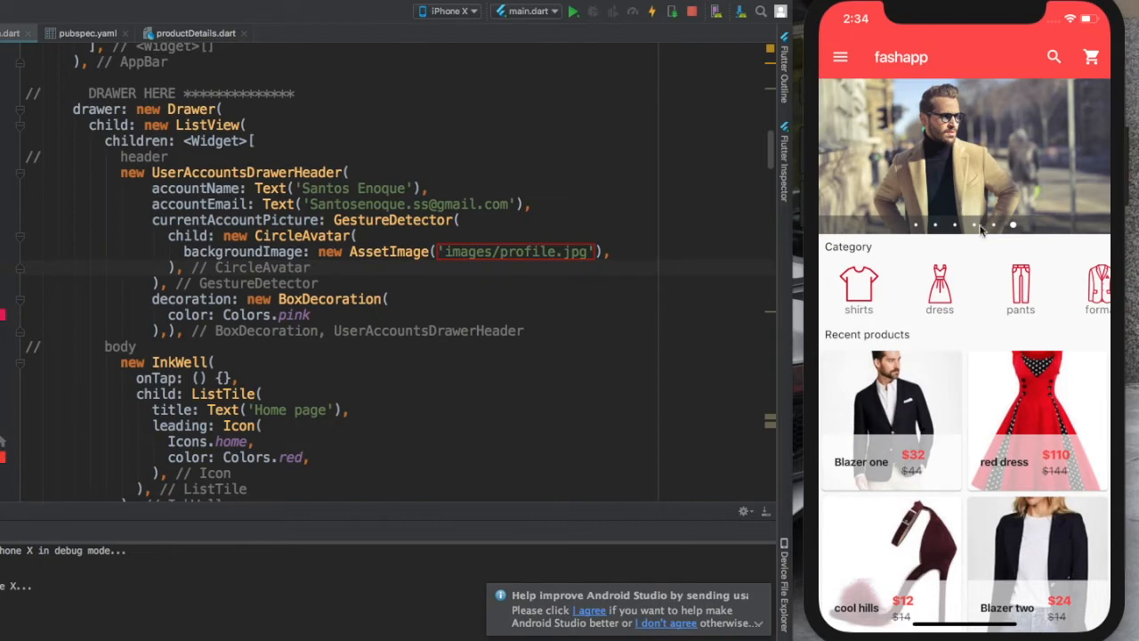
{"action": "mouse_move", "coordinate": [975, 178]}
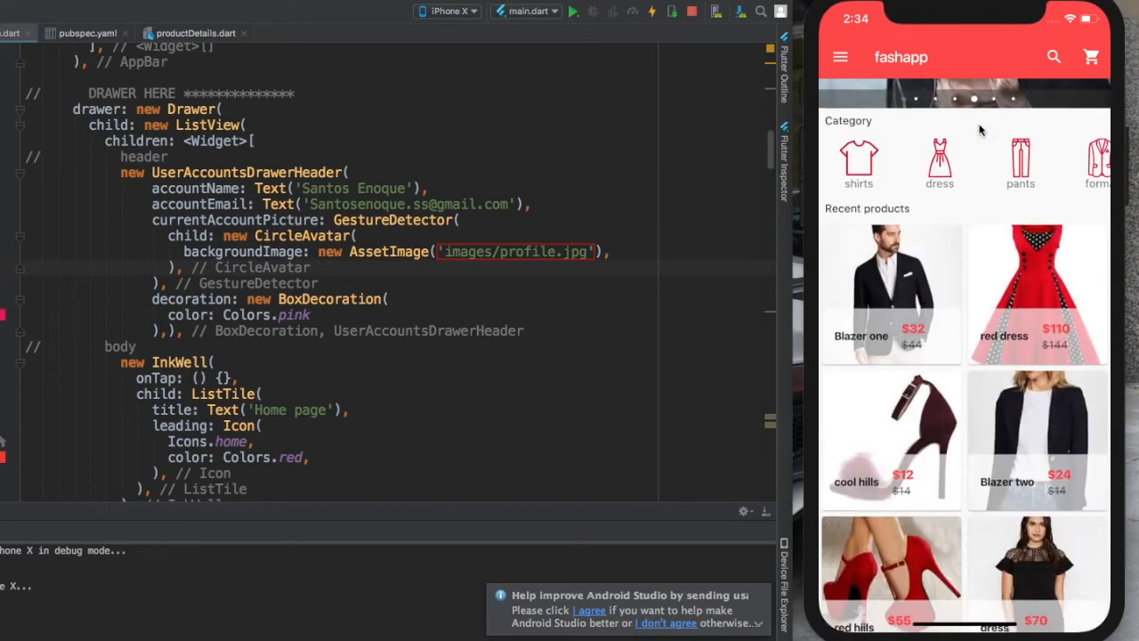
{"action": "scroll", "scroll_direction": "down", "scroll_amount": 3}
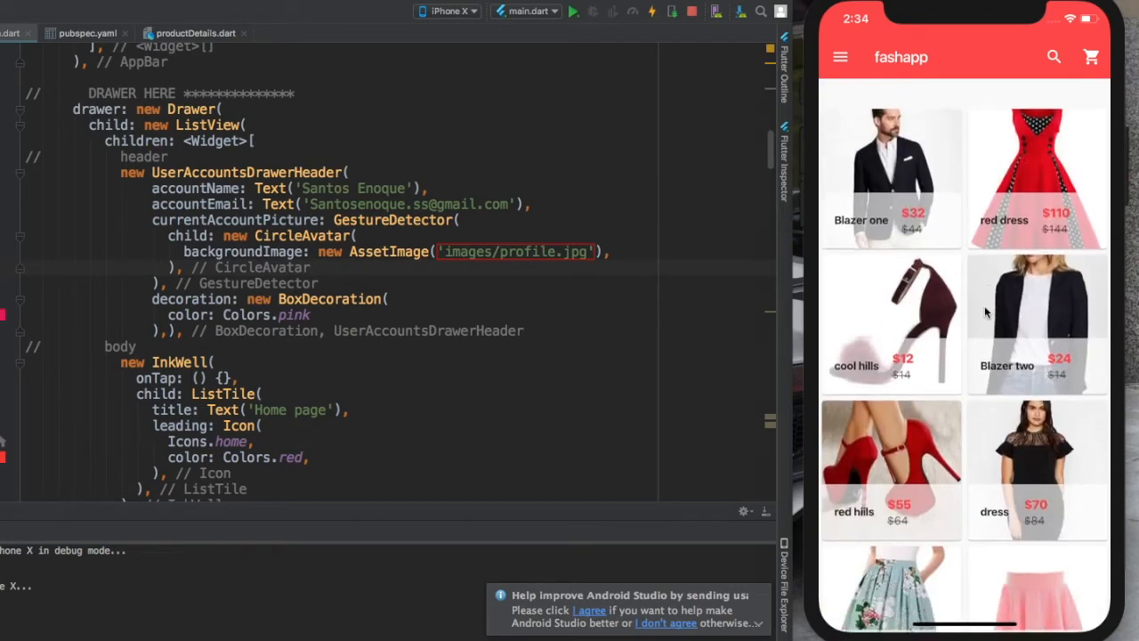
{"action": "scroll", "scroll_direction": "down", "scroll_amount": 3}
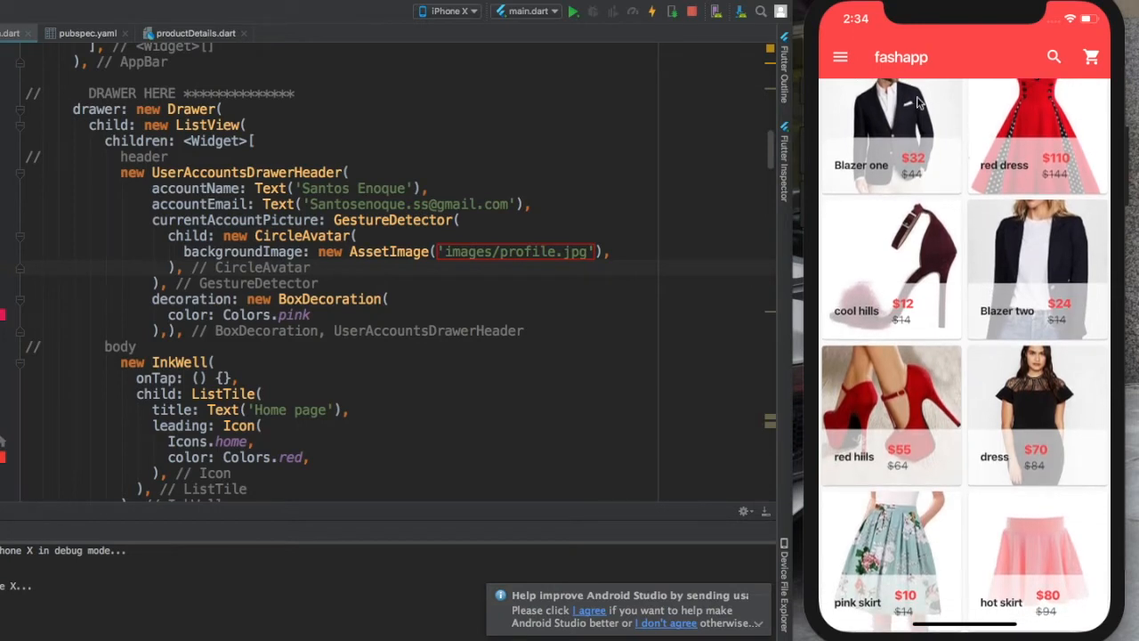
{"action": "mouse_move", "coordinate": [985, 324]}
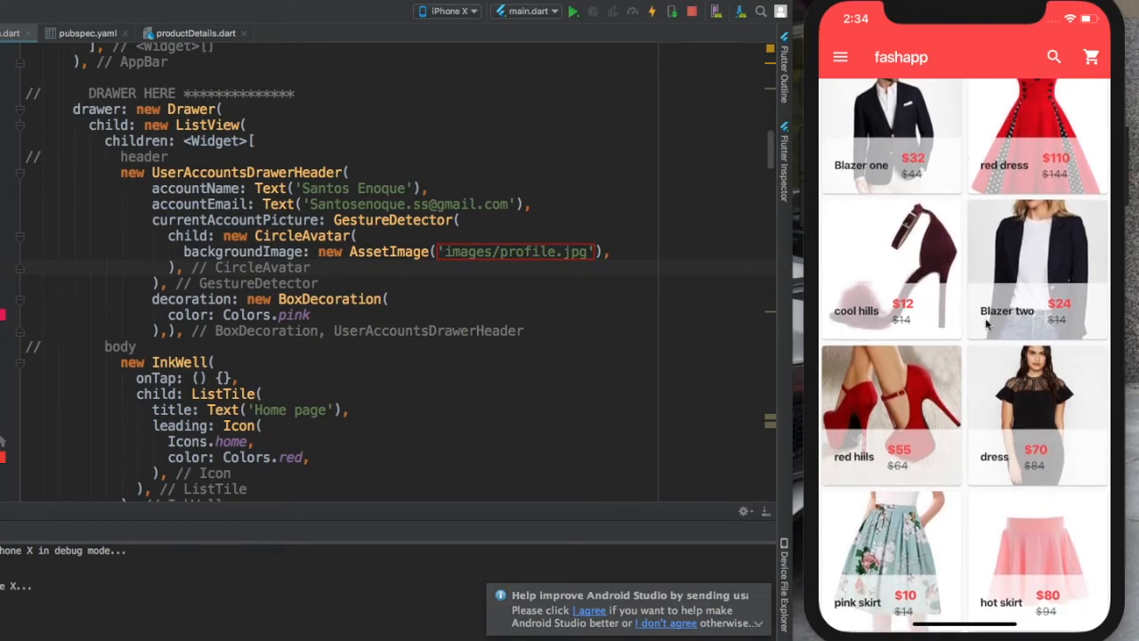
{"action": "mouse_move", "coordinate": [887, 288]}
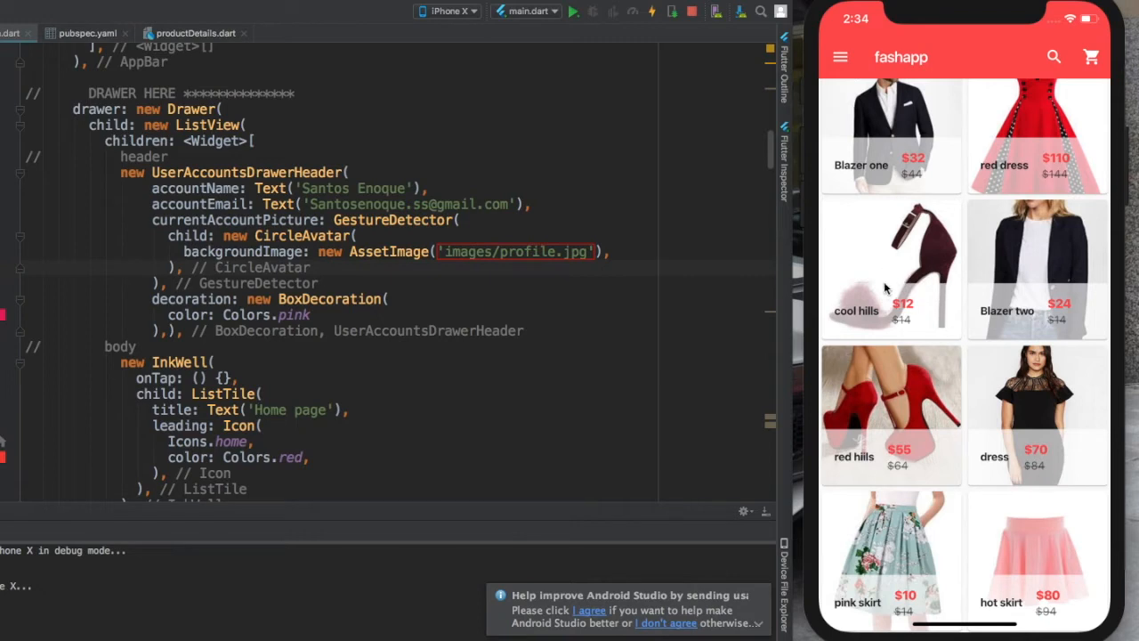
{"action": "mouse_move", "coordinate": [1046, 245]}
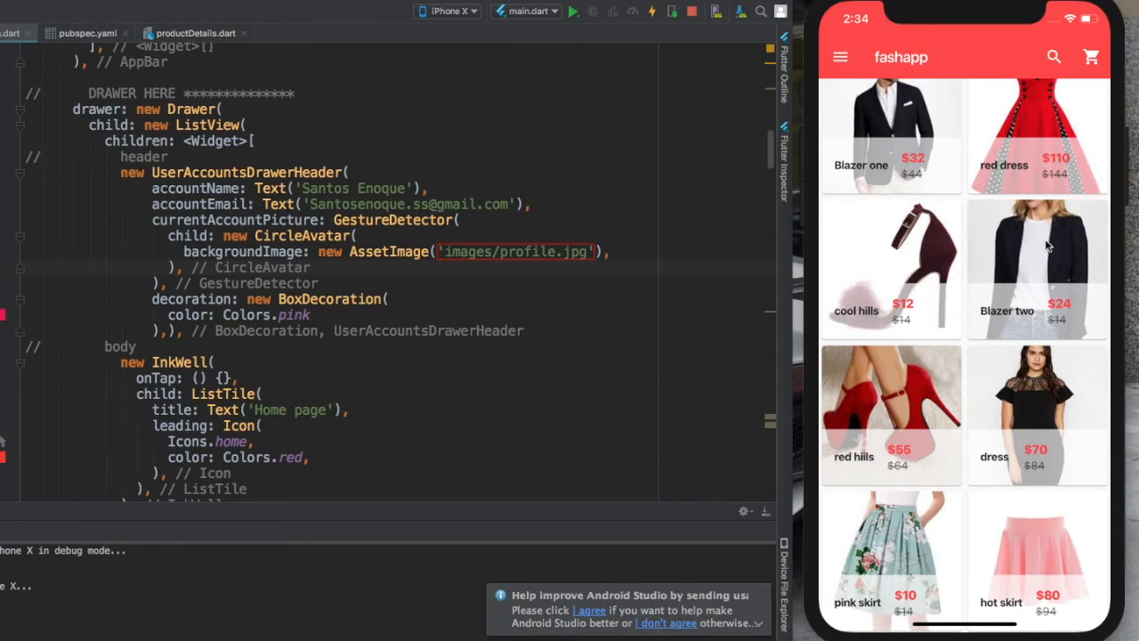
{"action": "left_click", "coordinate": [1035, 267]}
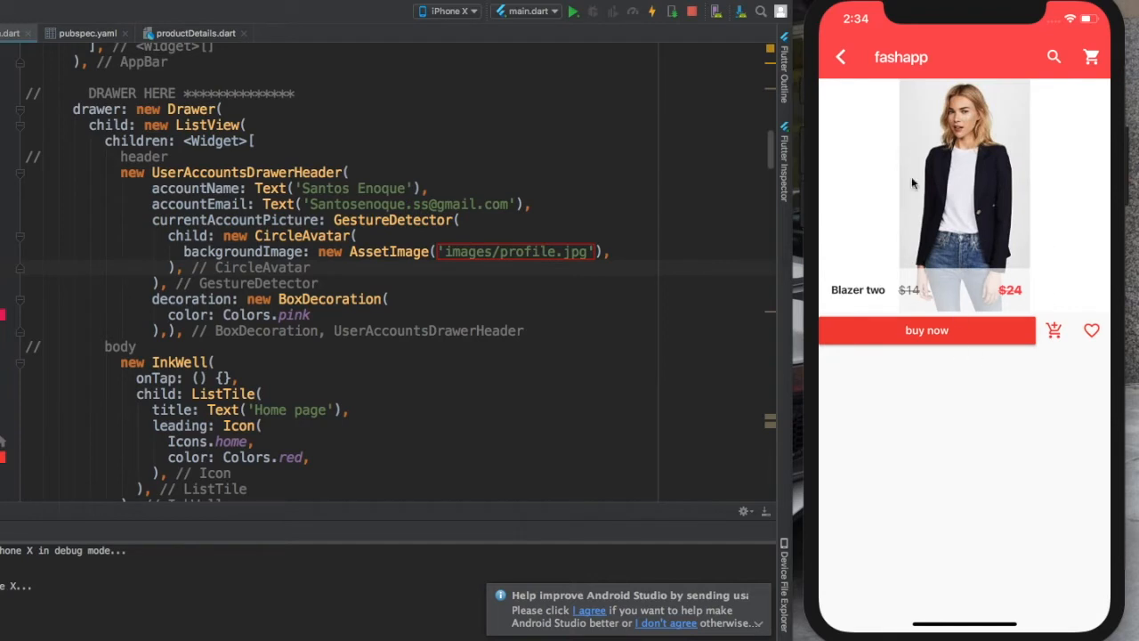
{"action": "mouse_move", "coordinate": [975, 259]}
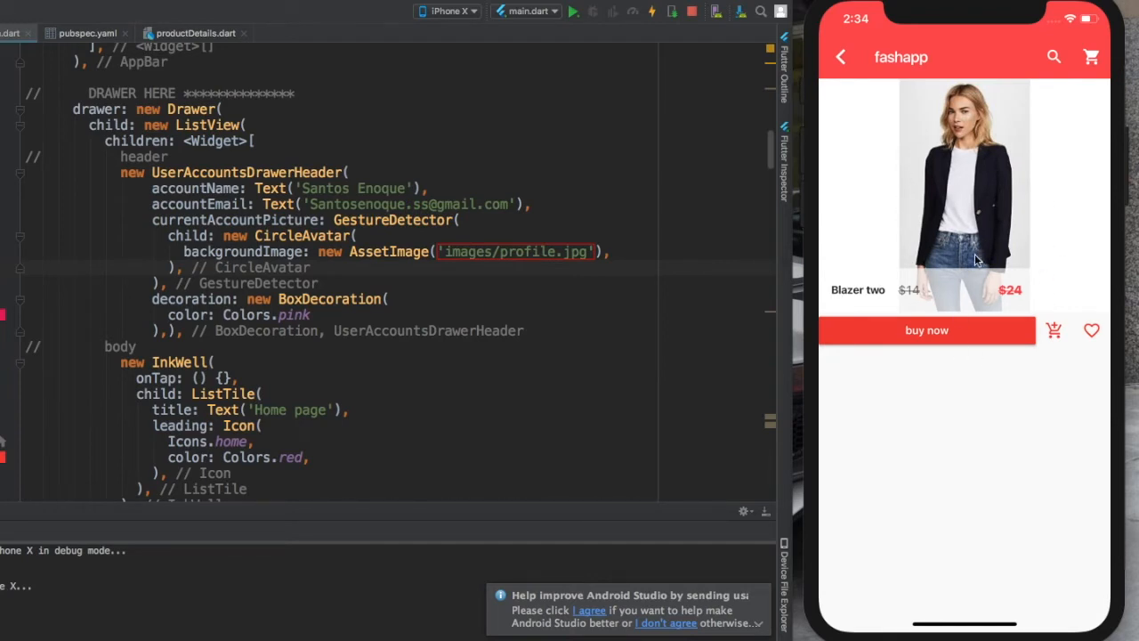
{"action": "mouse_move", "coordinate": [914, 221]}
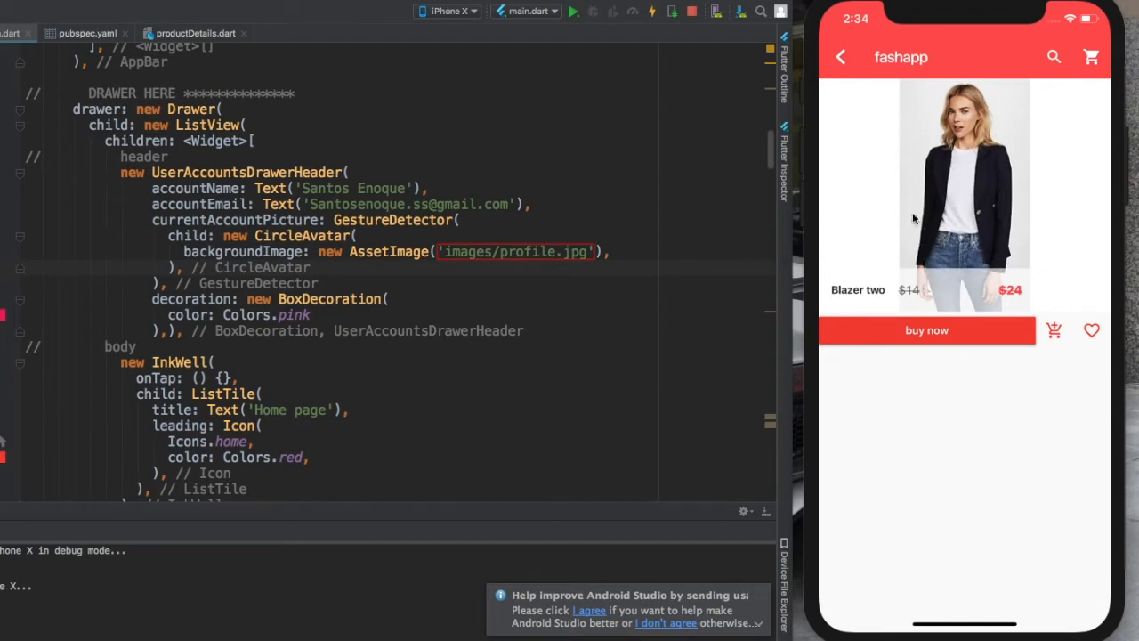
{"action": "left_click", "coordinate": [839, 57]}
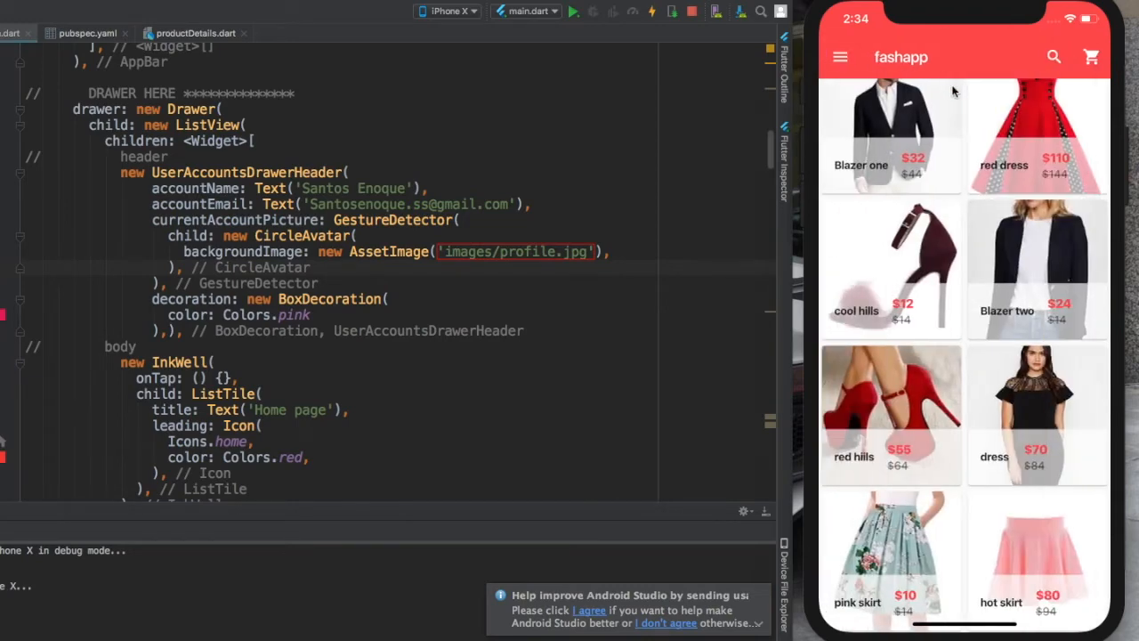
Open the fashapp navigation drawer showing the Santos Enoque header and menu entries.
{"action": "left_click", "coordinate": [840, 57]}
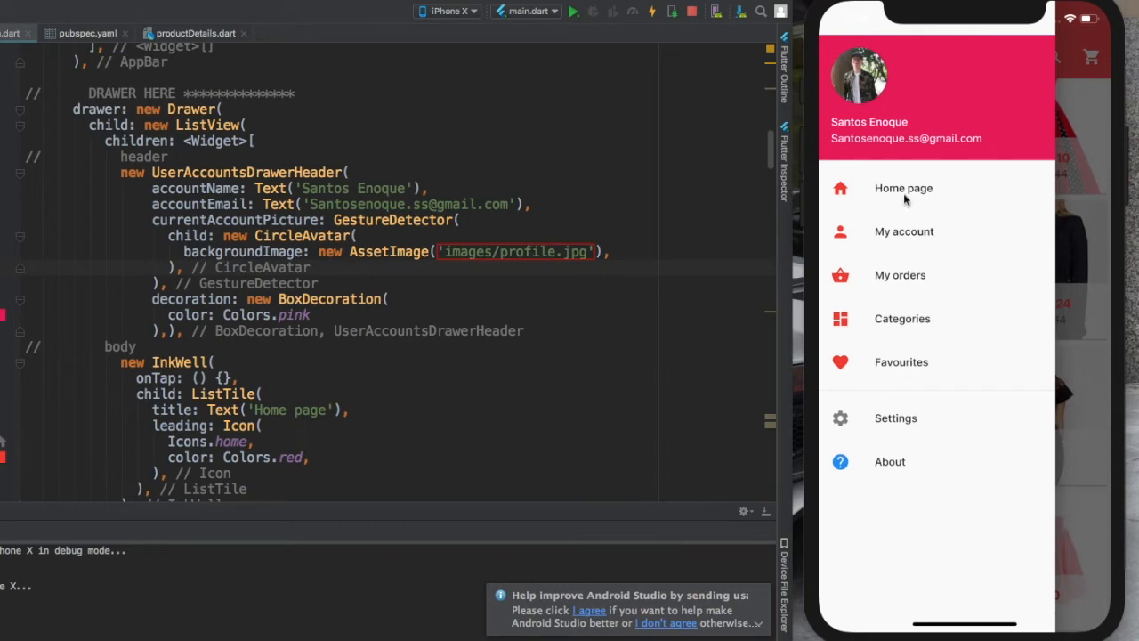
{"action": "mouse_move", "coordinate": [1007, 158]}
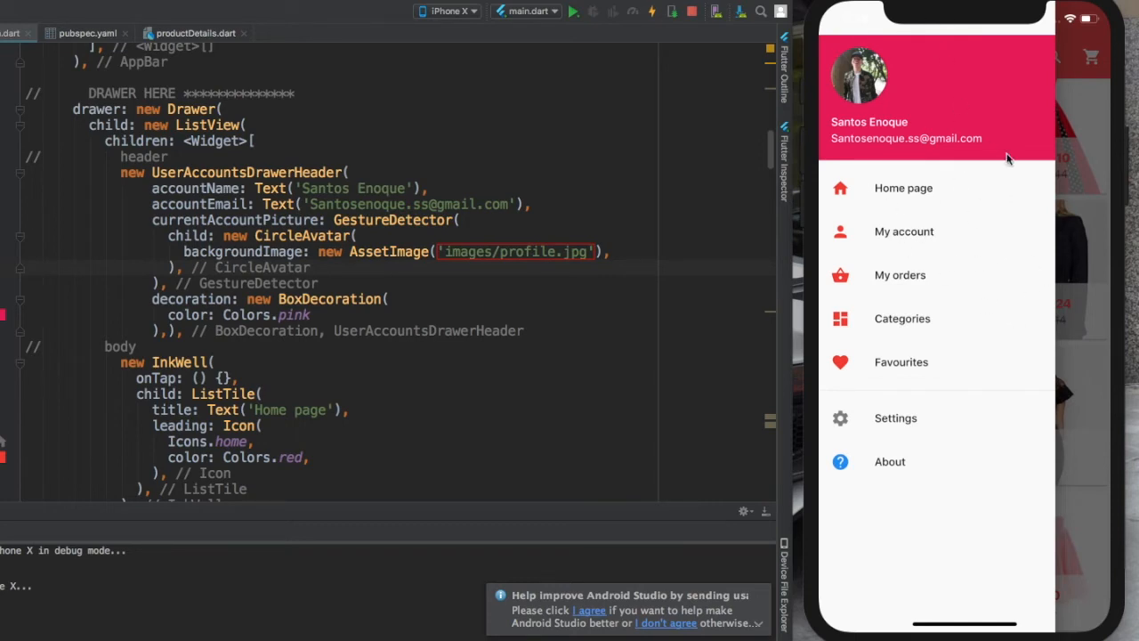
{"action": "mouse_move", "coordinate": [1000, 295]}
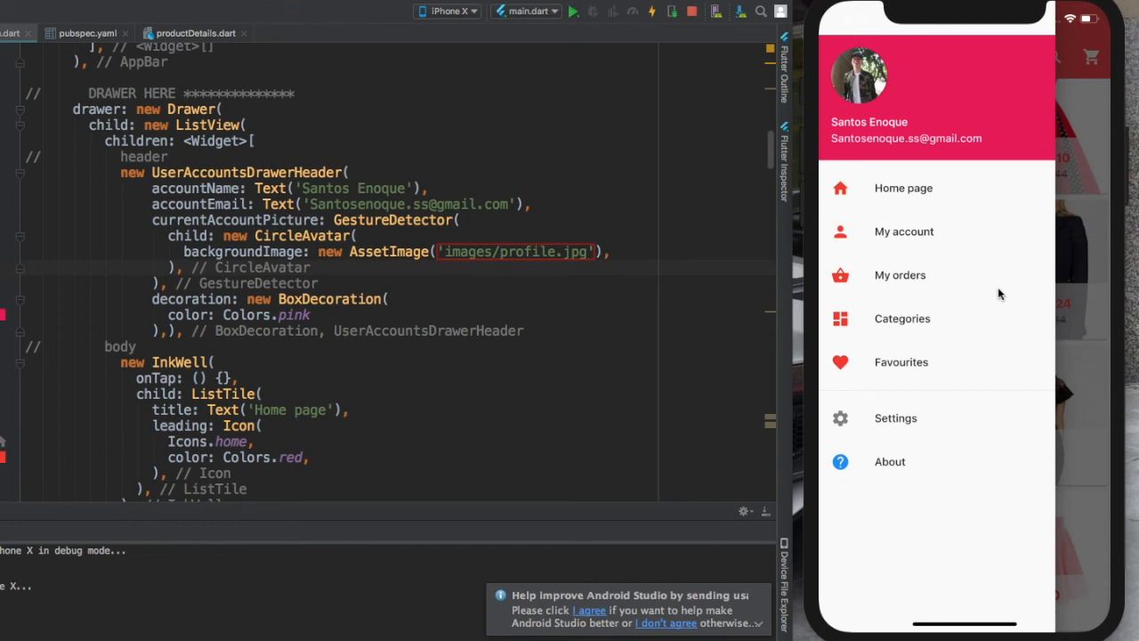
{"action": "mouse_move", "coordinate": [1083, 137]}
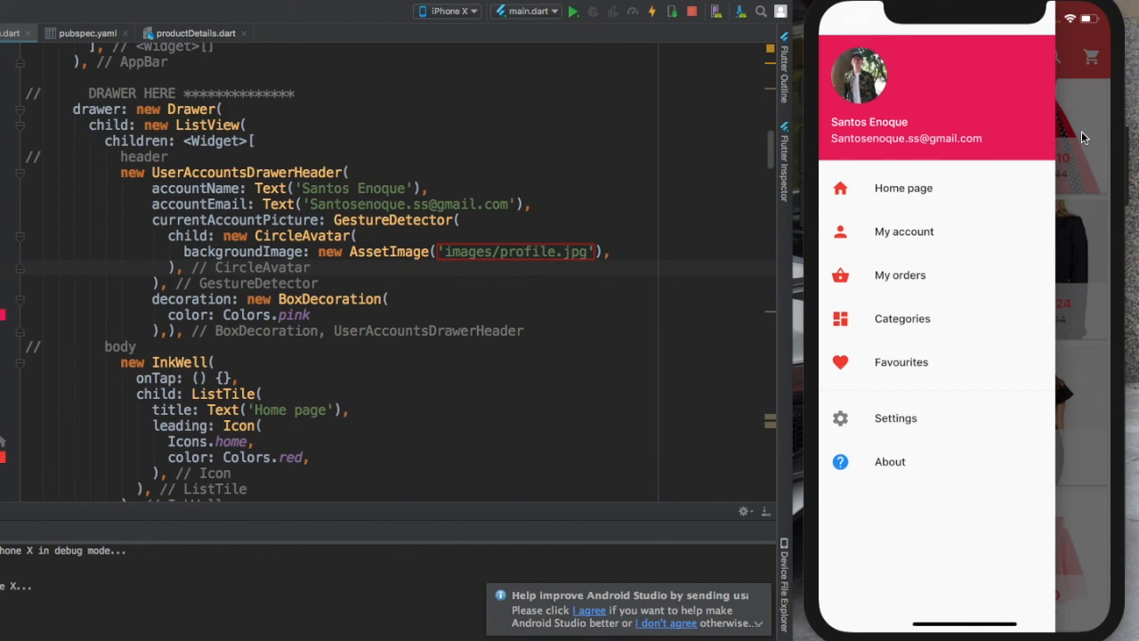
{"action": "mouse_move", "coordinate": [905, 77]}
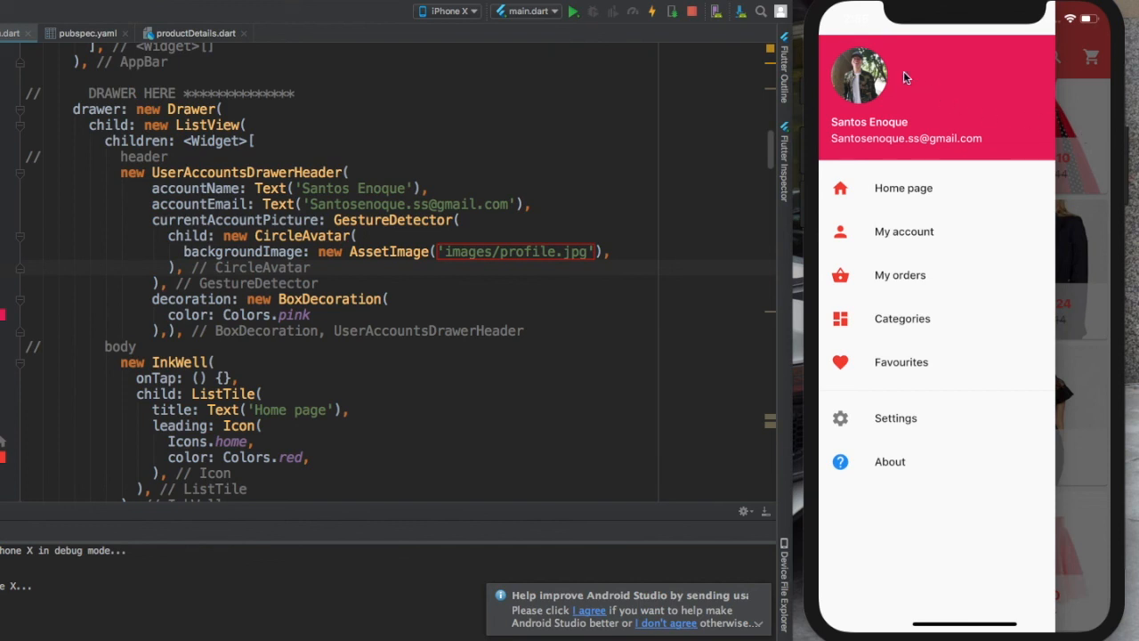